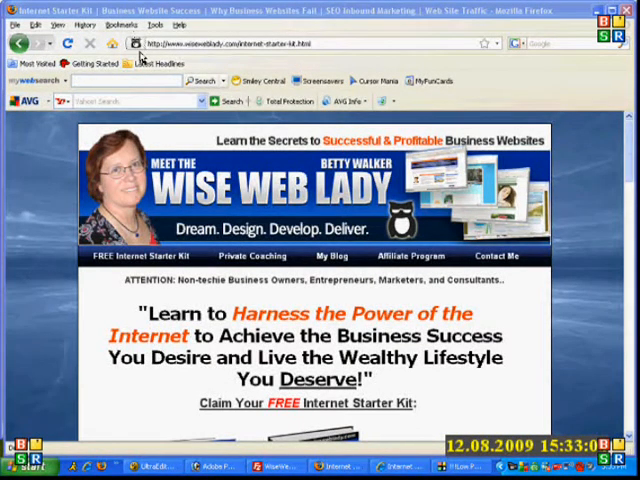
pyautogui.moveTo(227, 72)
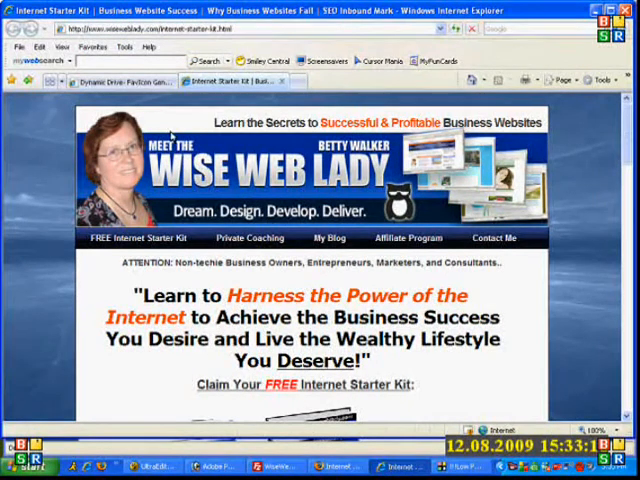
# - Switch Internet Explorer to the Dynamic Drive - Favicon Generator tab
pyautogui.click(120, 81)
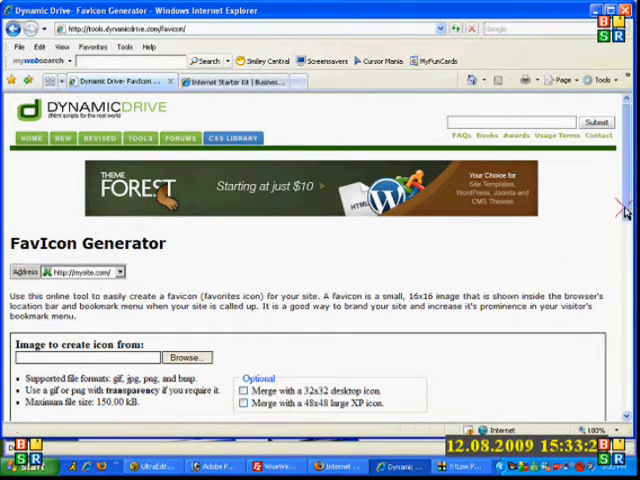
# - Load the owl-icon image from the WiseWebLady folder as the icon source
pyautogui.scroll(-3)
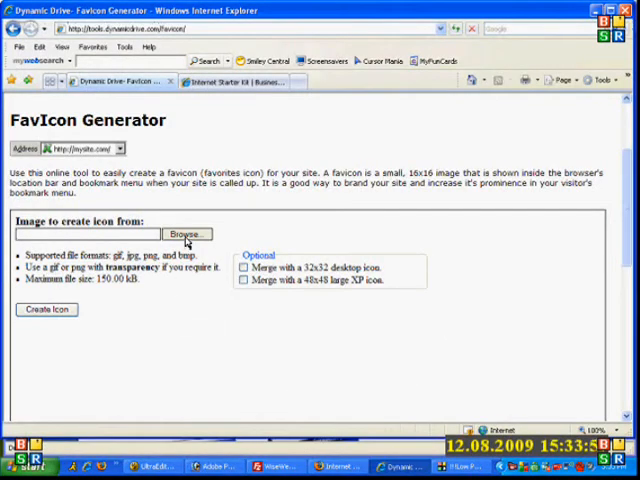
pyautogui.click(186, 234)
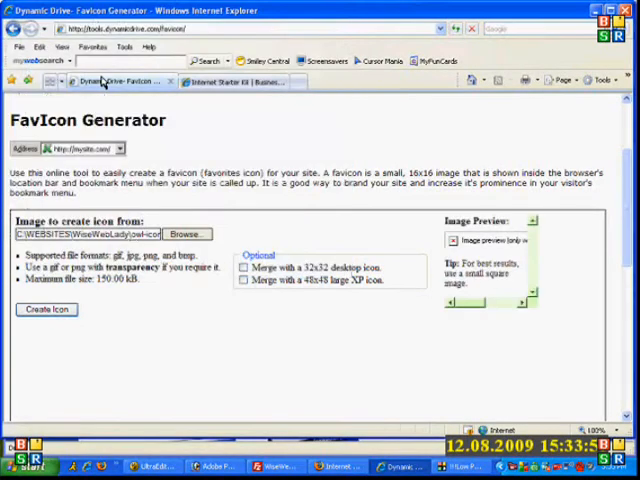
# - Create the 16x16 favicon from the owl image and download favicon.ico
pyautogui.click(46, 309)
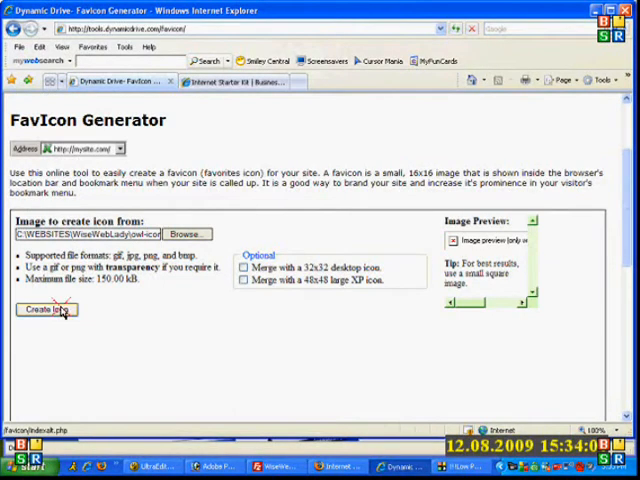
pyautogui.click(46, 309)
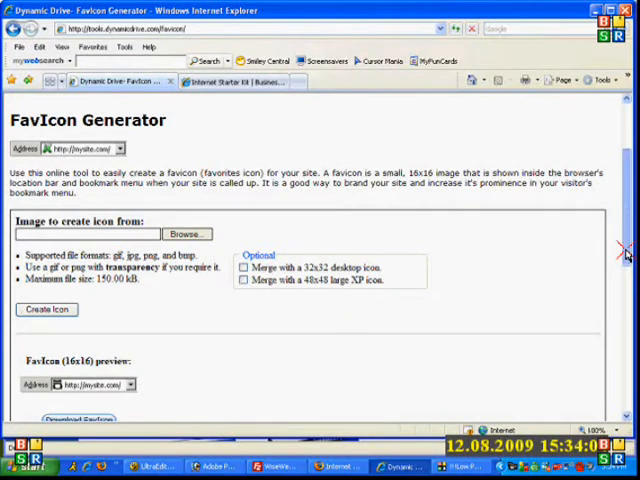
pyautogui.scroll(-3)
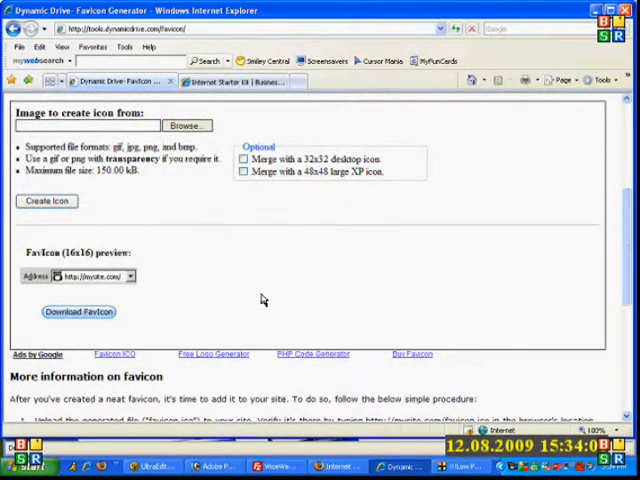
pyautogui.moveTo(55, 276)
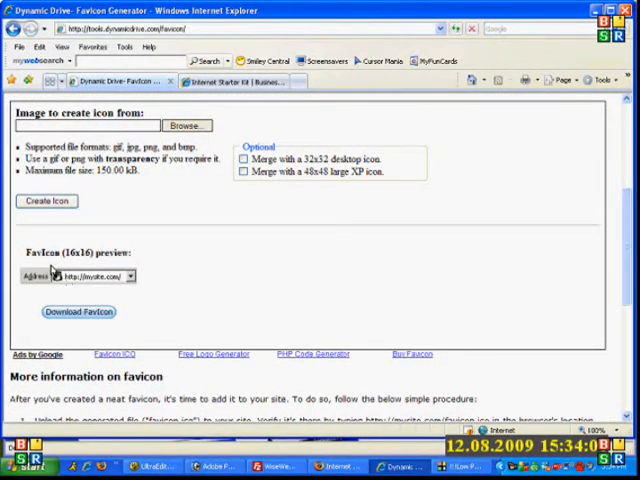
pyautogui.click(78, 312)
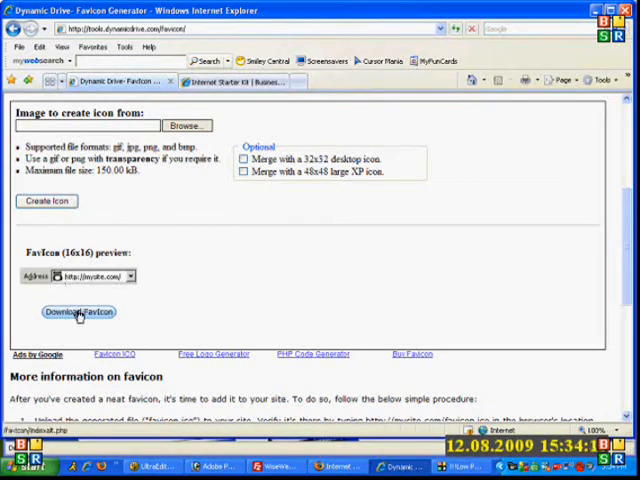
pyautogui.click(79, 312)
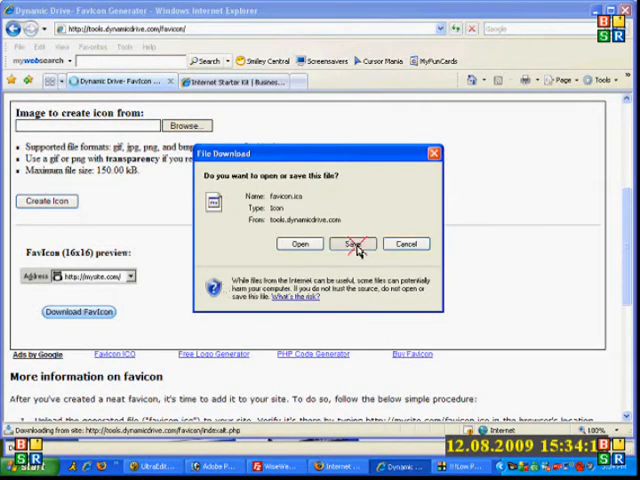
# - Save favicon.ico to disk in the WiseWebLady folder
pyautogui.click(350, 244)
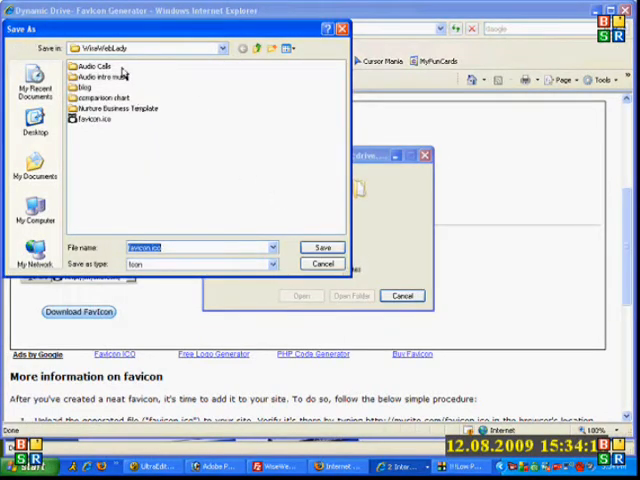
pyautogui.moveTo(185, 165)
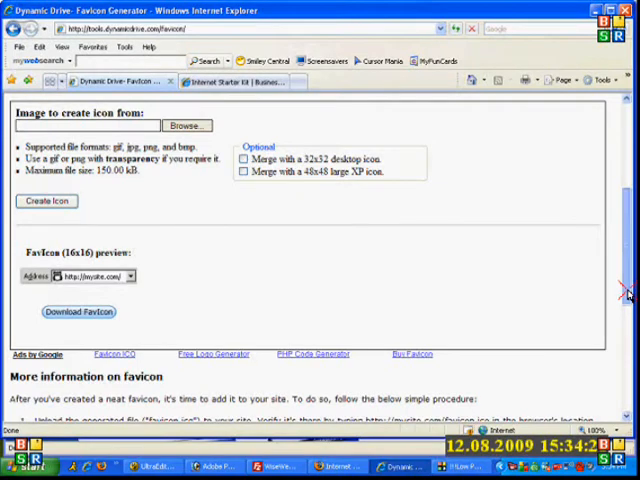
# - Scroll down to the 'More information on favicon' section with the link tag code
pyautogui.scroll(-3)
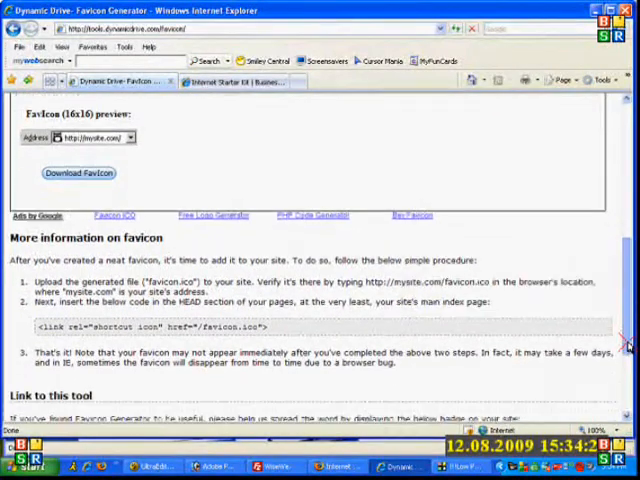
pyautogui.scroll(-3)
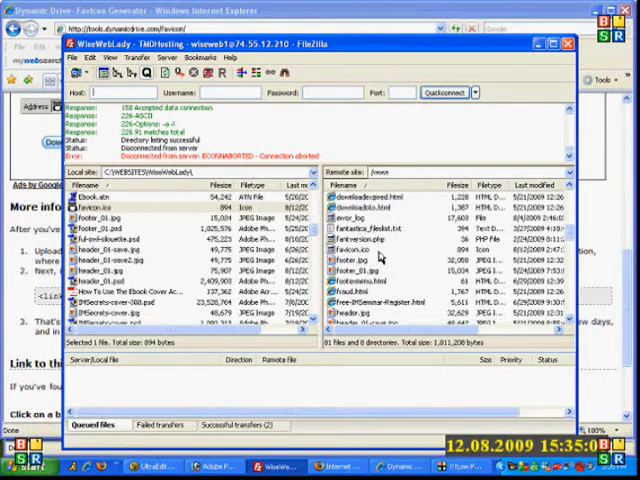
pyautogui.moveTo(415, 258)
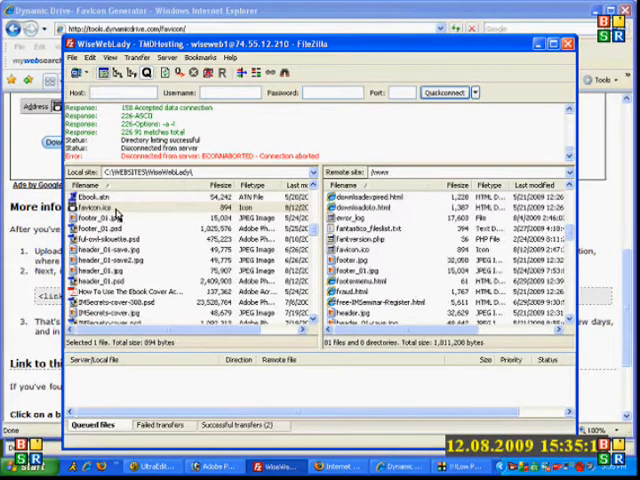
# - Upload the local favicon.ico to the server's www folder
pyautogui.rightClick(90, 206)
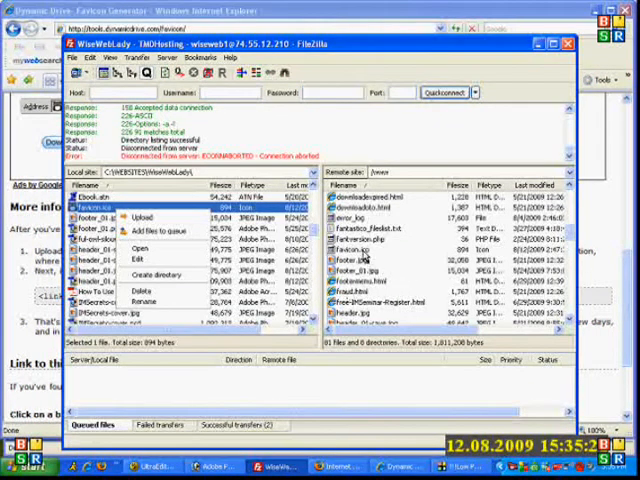
pyautogui.click(367, 250)
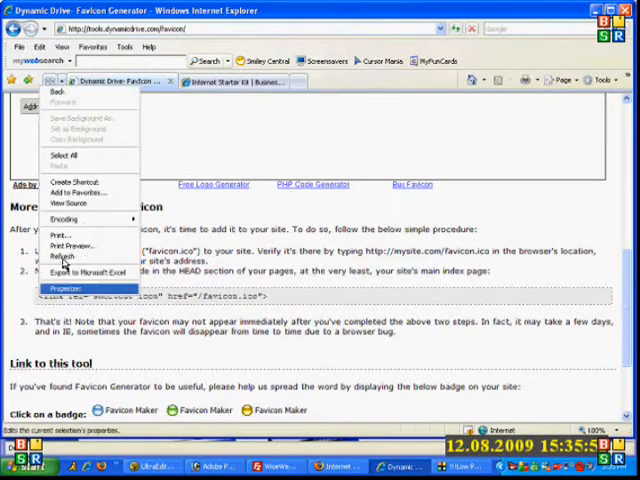
pyautogui.moveTo(82, 166)
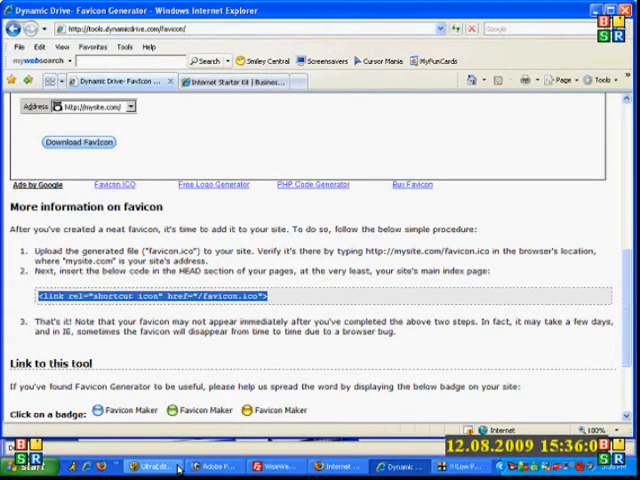
# - Switch to internet-starter-kit.html in UltraEdit from the taskbar
pyautogui.click(160, 466)
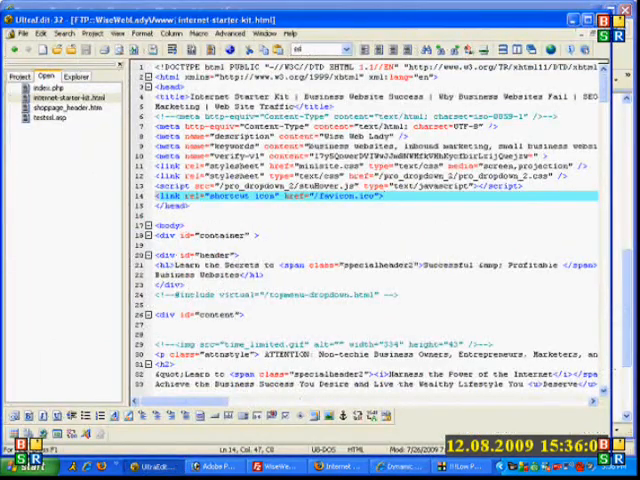